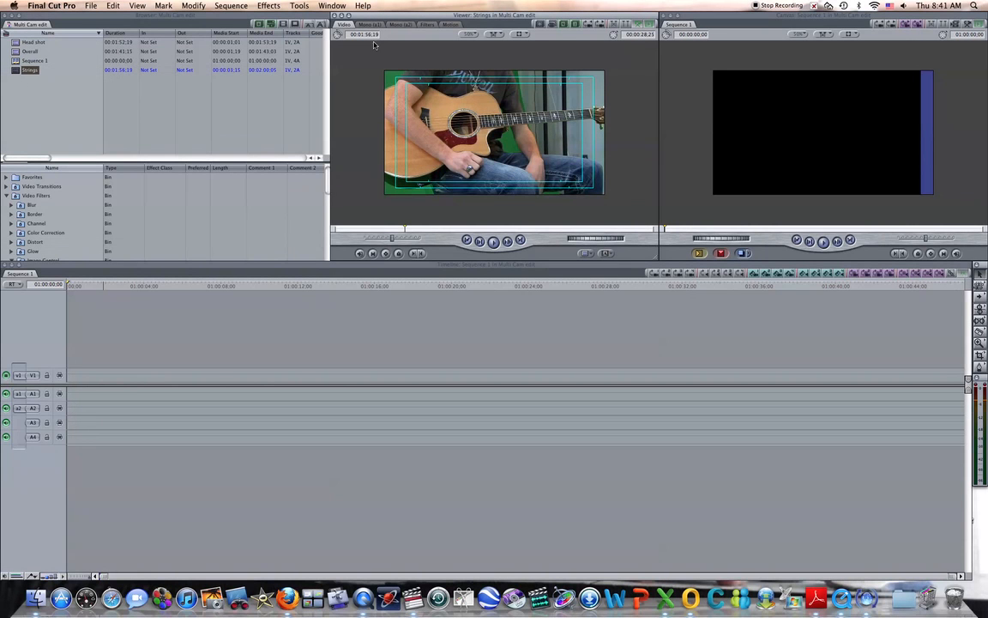
Step: Mark the Strings clip's In point at its audio clap spike, 00:00:28:25
{"action": "left_click", "coordinate": [369, 24]}
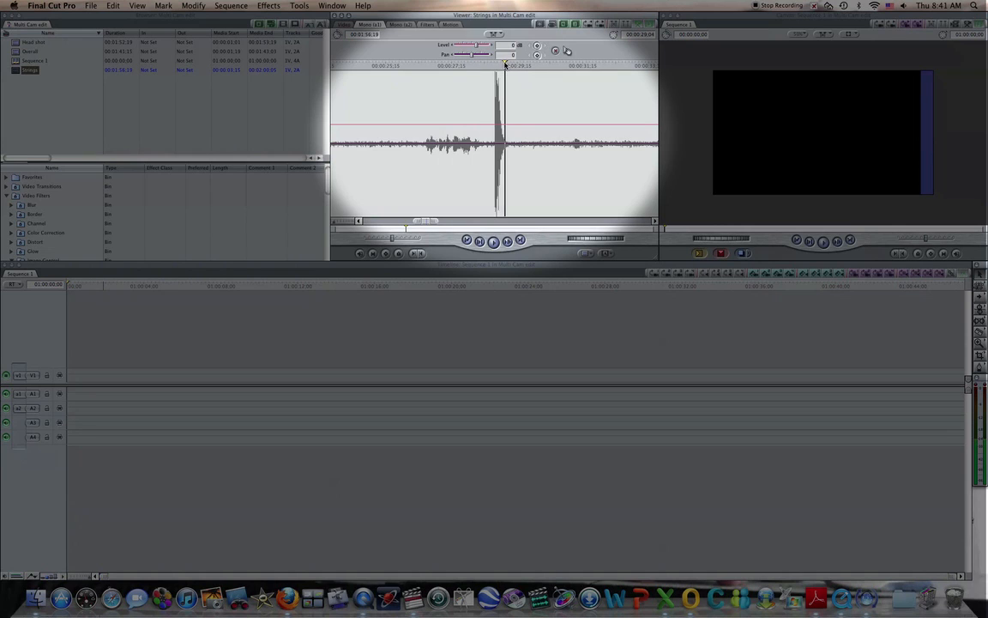
{"action": "key", "text": "i"}
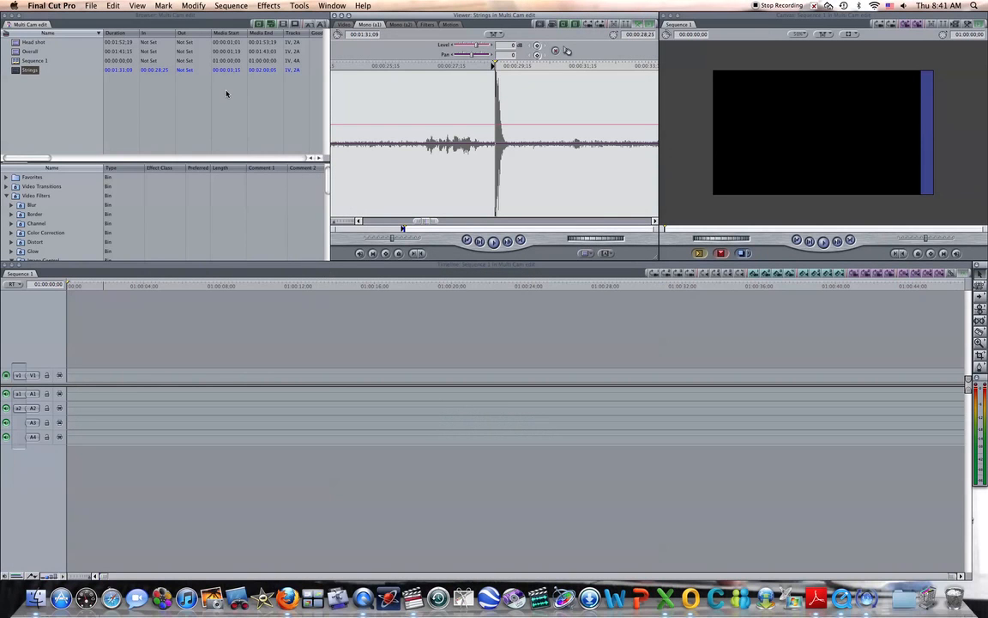
Step: Mark In points at the claps for Overall (00:00:15:08) and Head shot (00:00:20:01), then select all three clips
{"action": "left_click", "coordinate": [30, 52]}
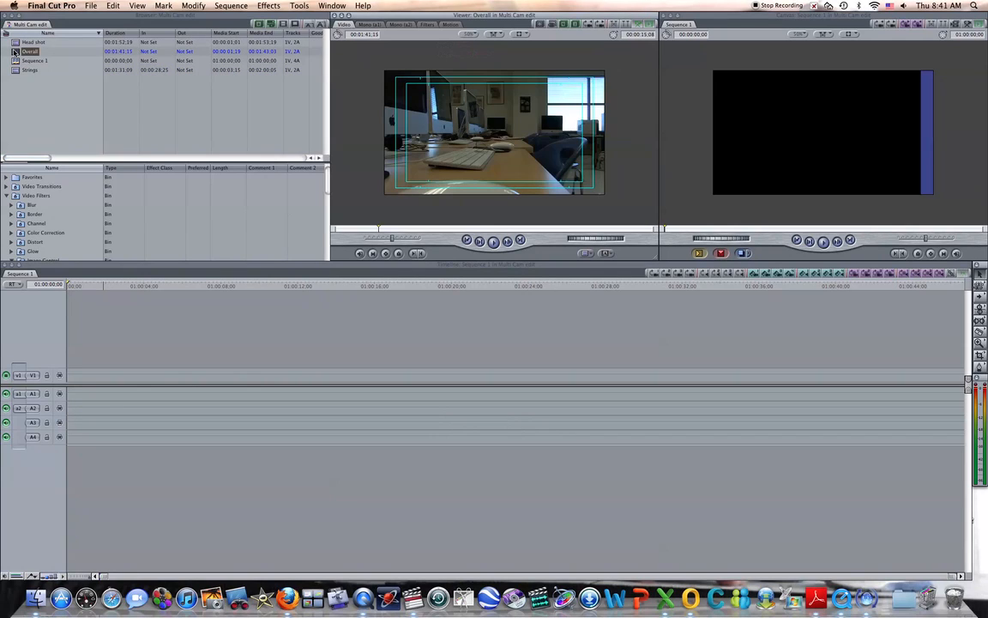
{"action": "left_click", "coordinate": [369, 24]}
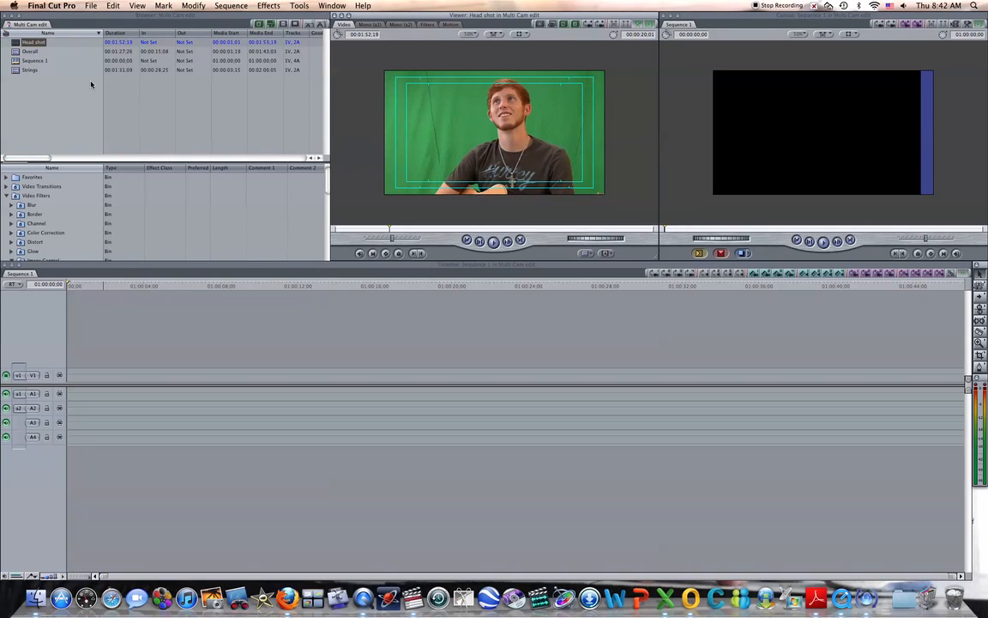
{"action": "left_click", "coordinate": [368, 24]}
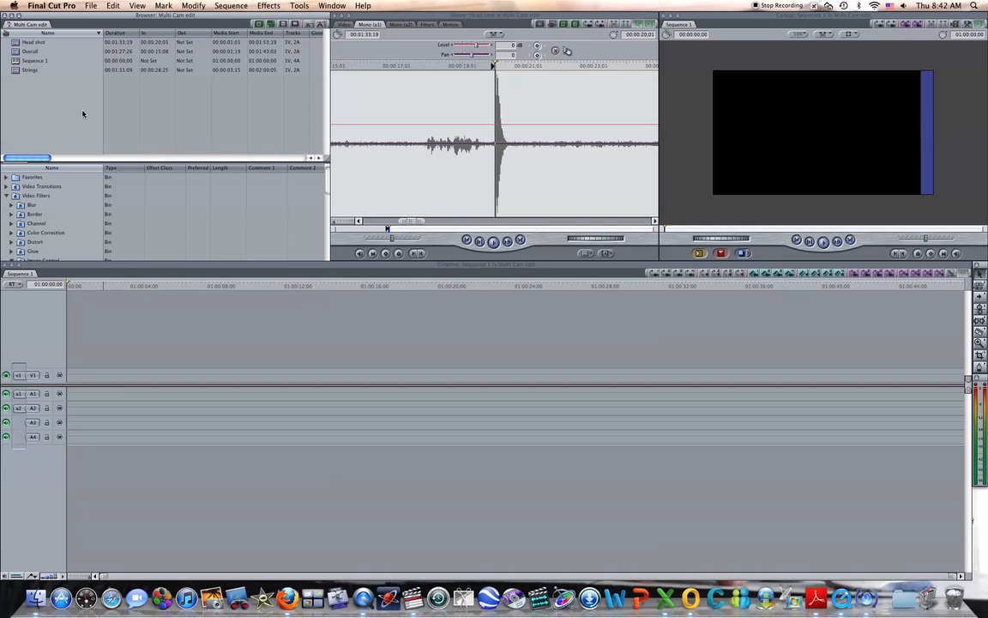
{"action": "left_click", "coordinate": [30, 71]}
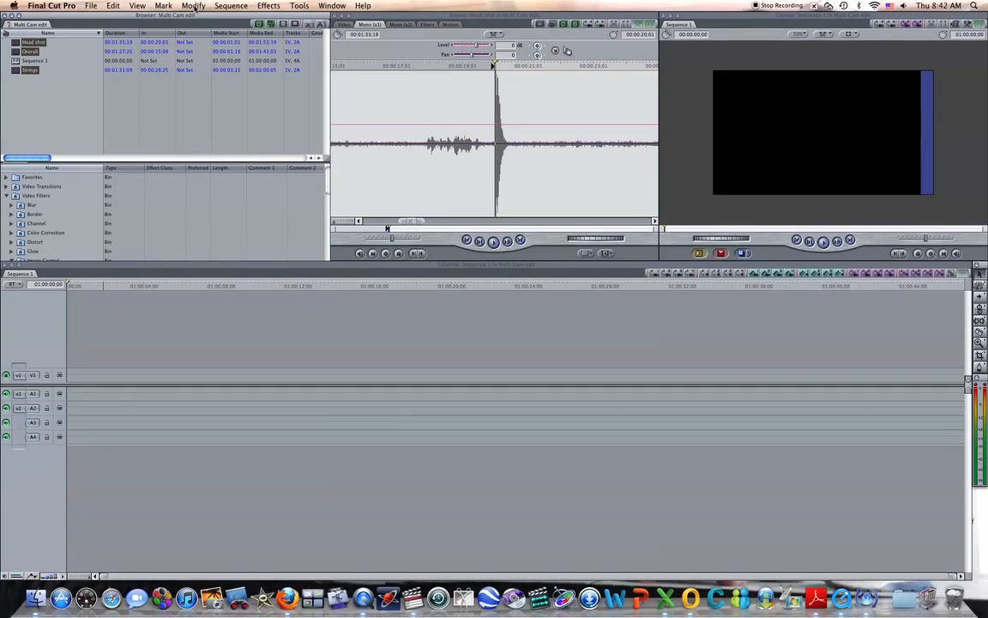
Step: Make a multiclip from the three selected angles, synchronized using In Points
{"action": "left_click", "coordinate": [193, 6]}
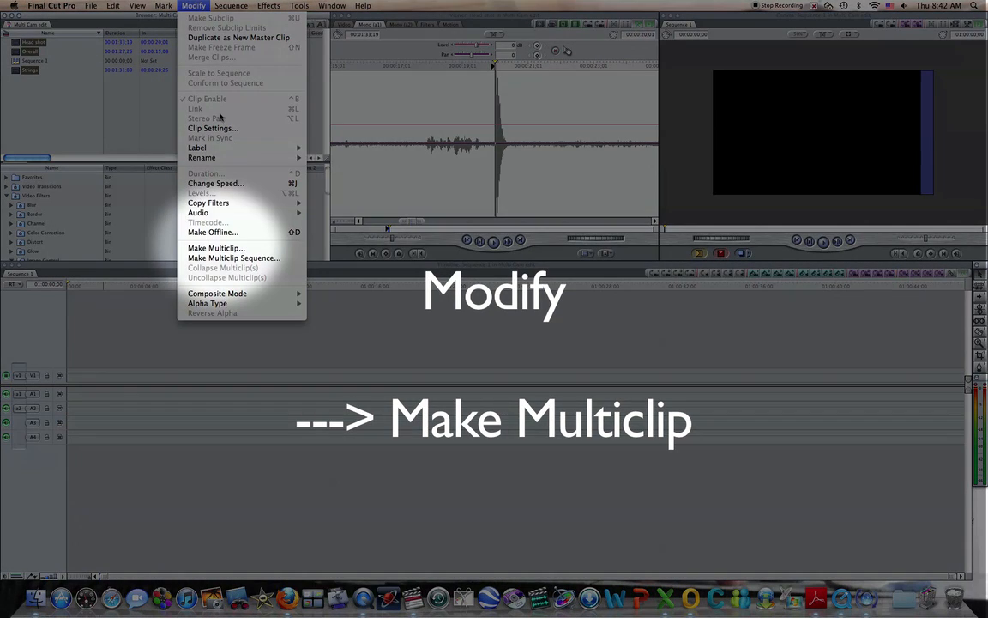
{"action": "left_click", "coordinate": [216, 248]}
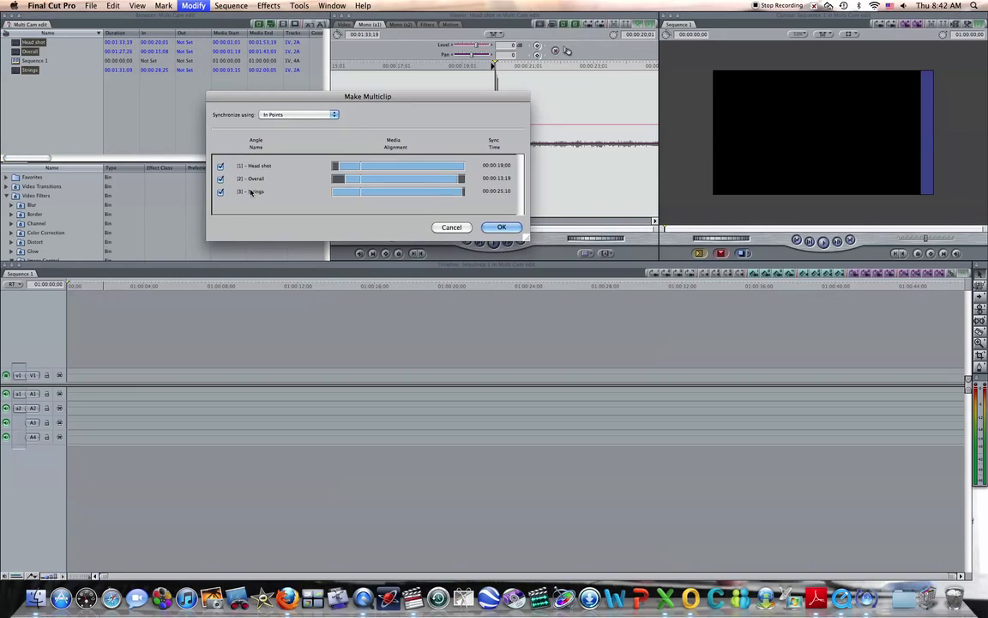
{"action": "left_click", "coordinate": [299, 114]}
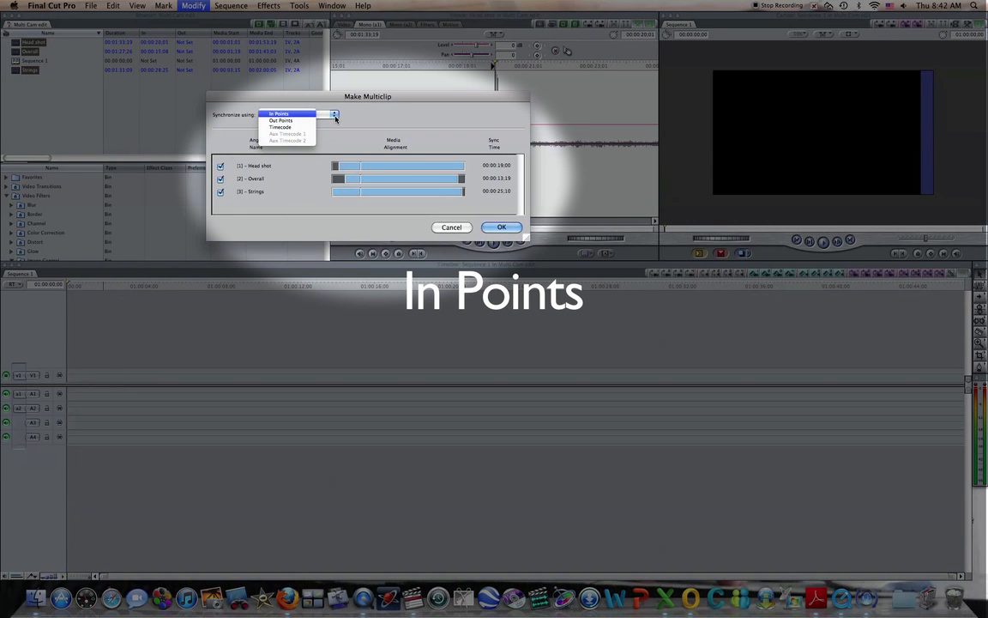
{"action": "left_click", "coordinate": [291, 114]}
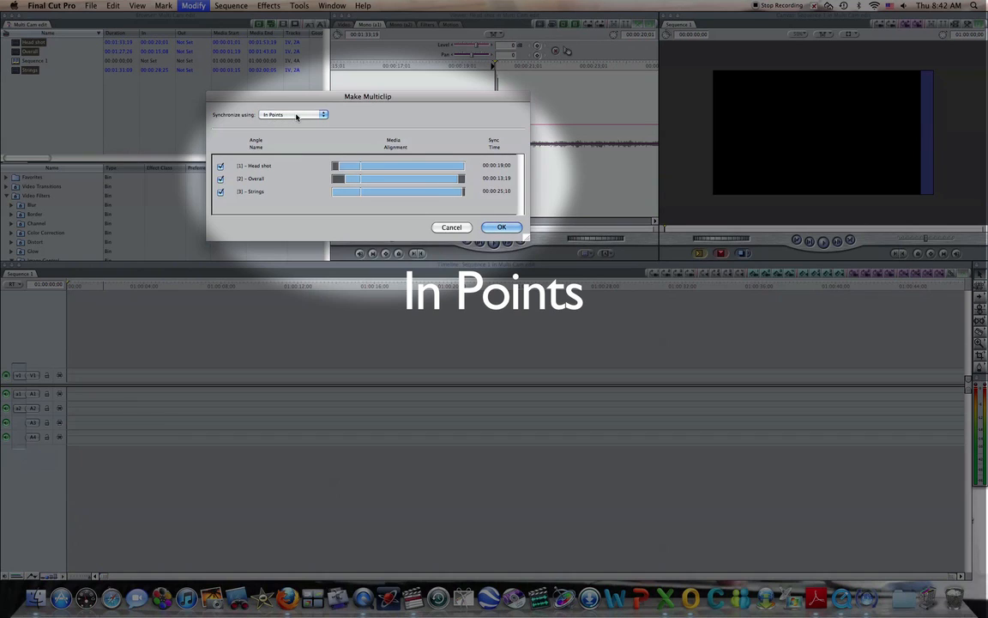
{"action": "mouse_move", "coordinate": [361, 169]}
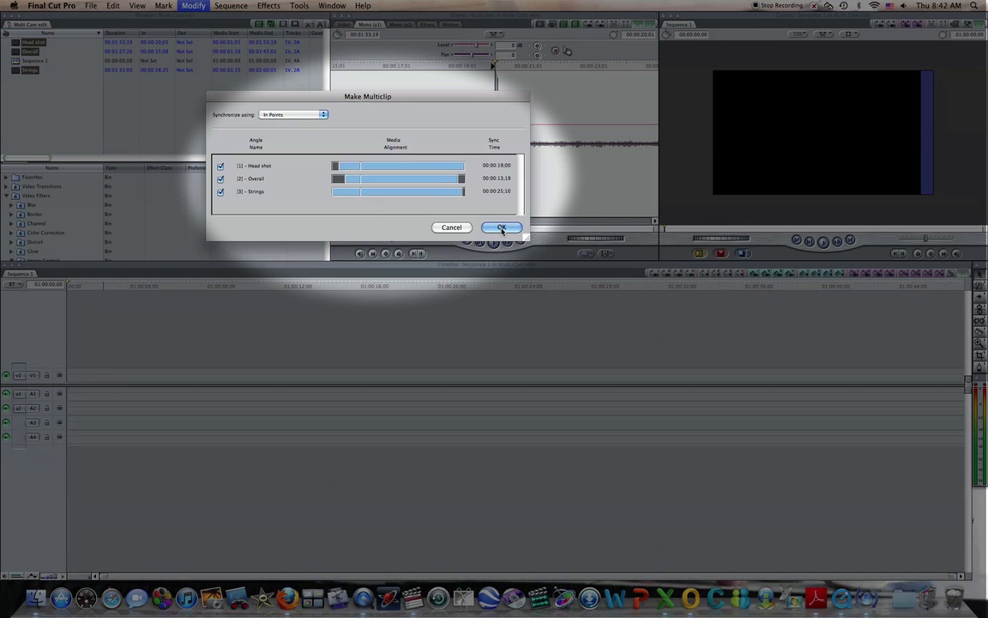
{"action": "left_click", "coordinate": [502, 227]}
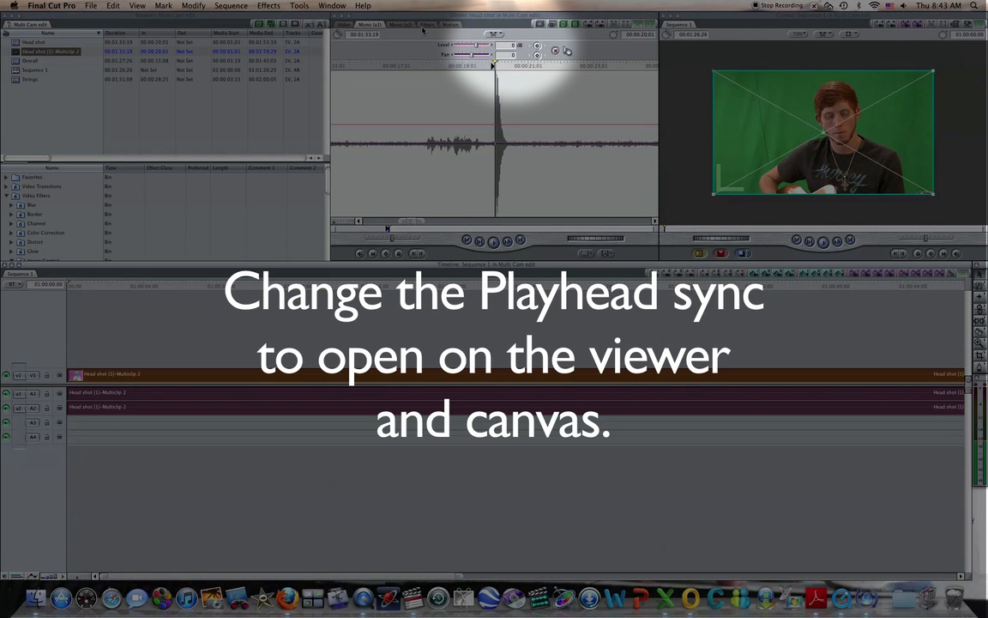
Step: Set Playhead Sync to Open in both the Viewer and the Canvas
{"action": "left_click", "coordinate": [494, 33]}
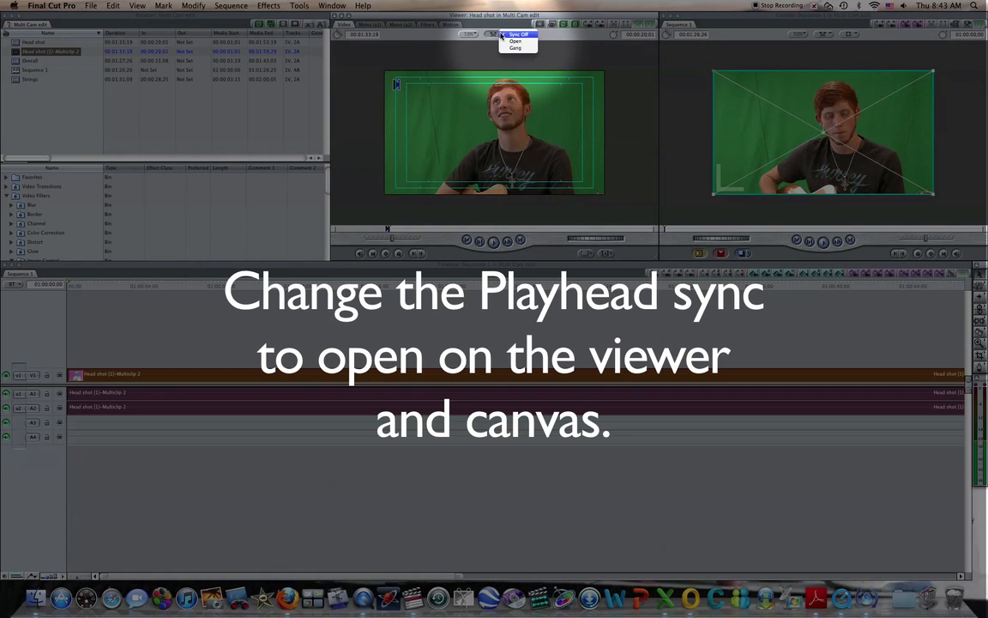
{"action": "left_click", "coordinate": [515, 41]}
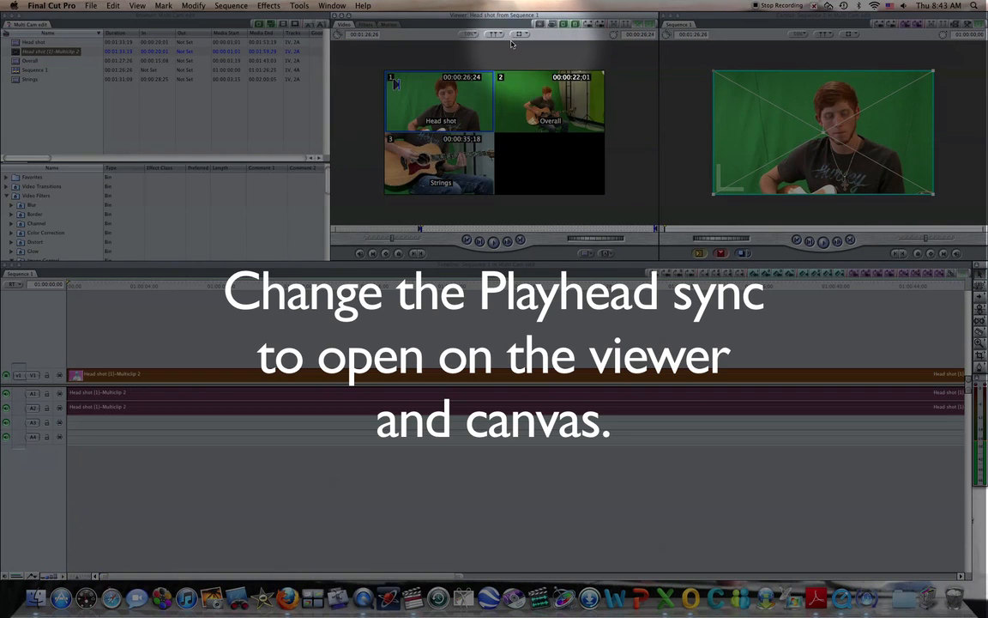
{"action": "left_click", "coordinate": [826, 34]}
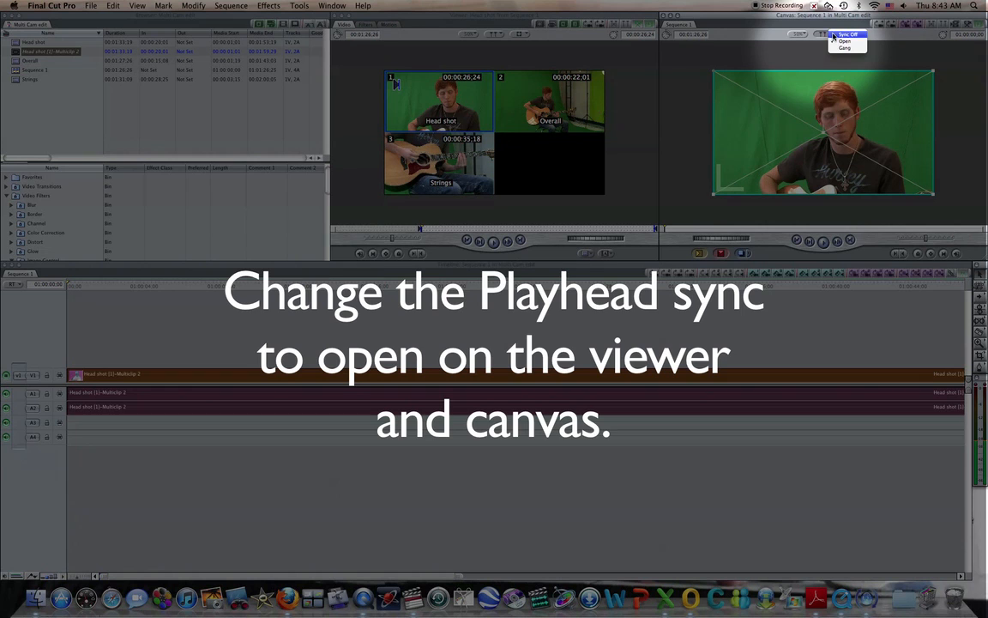
{"action": "left_click", "coordinate": [848, 34]}
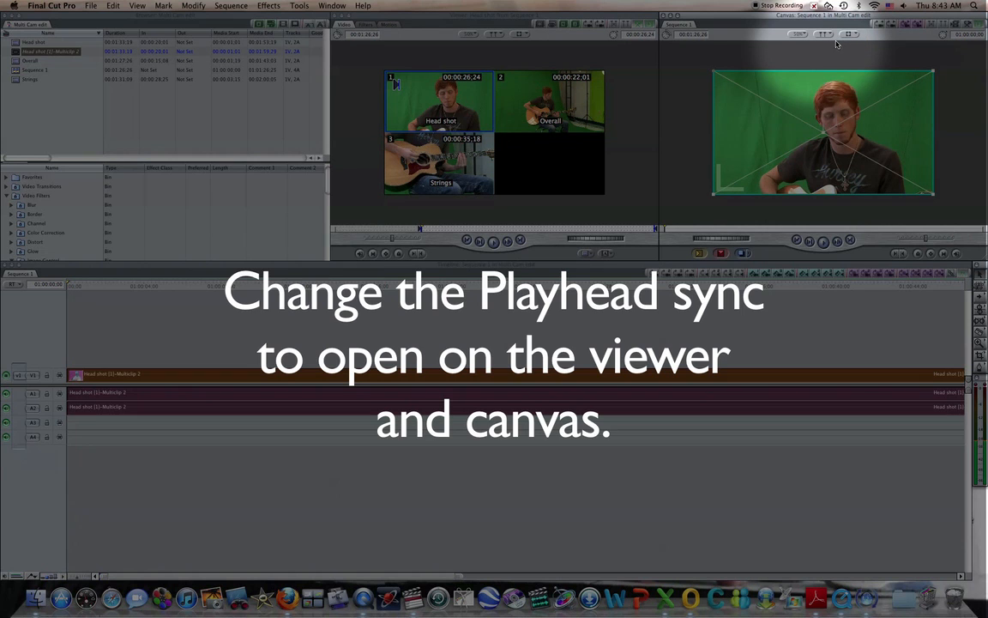